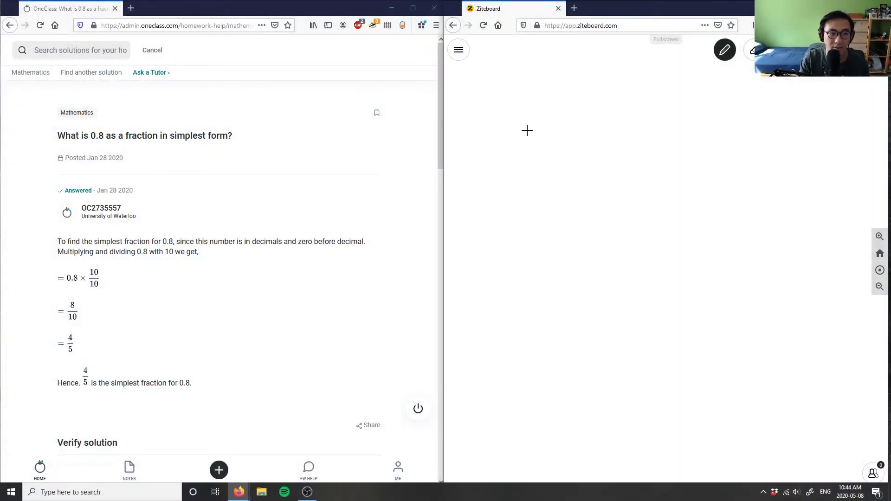
pyautogui.moveTo(478, 133)
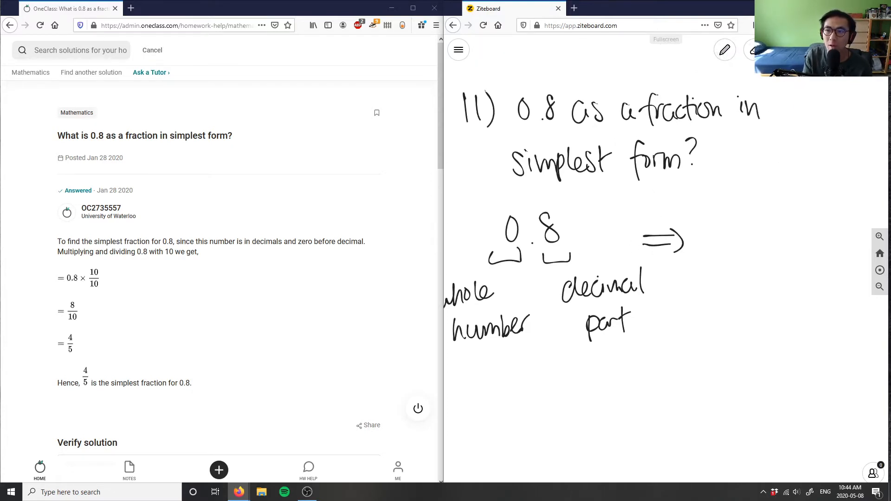
# Switch to the blue freehand pen to label the 8 as the 10s place
pyautogui.click(724, 50)
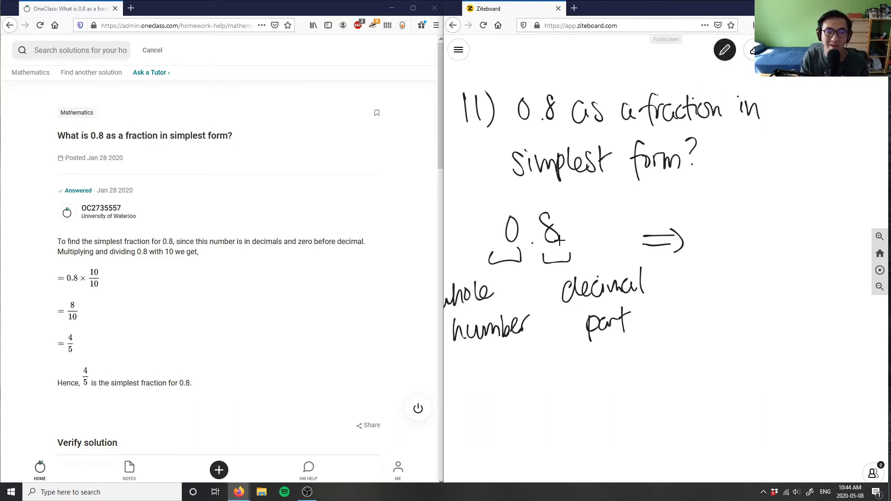
pyautogui.click(724, 50)
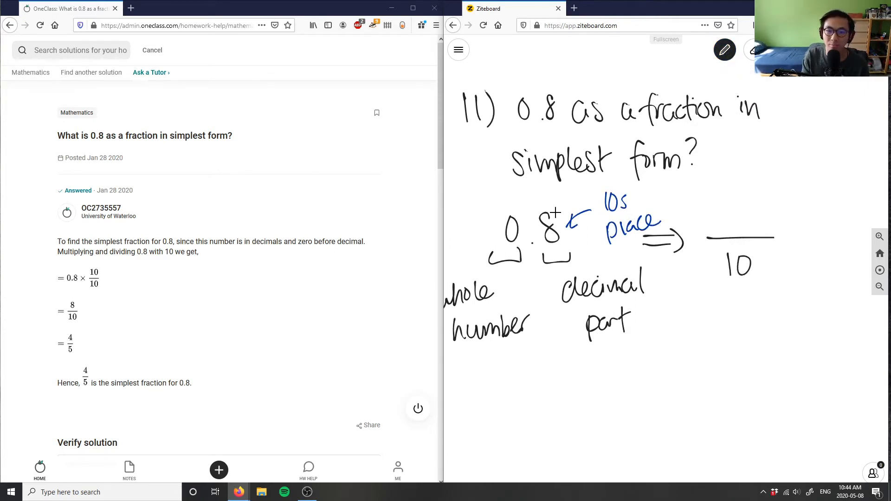
pyautogui.moveTo(742, 199)
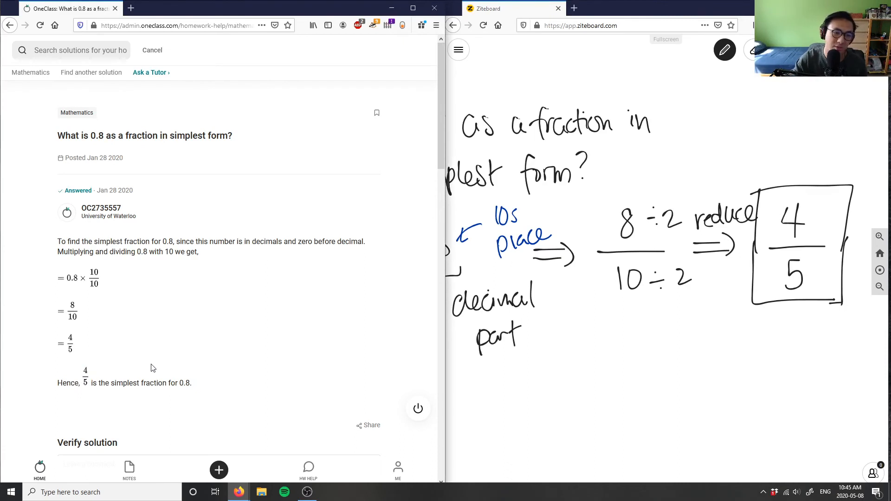
# Scroll to Verify solution and comment 'Solution is correct, good'
pyautogui.scroll(-3)
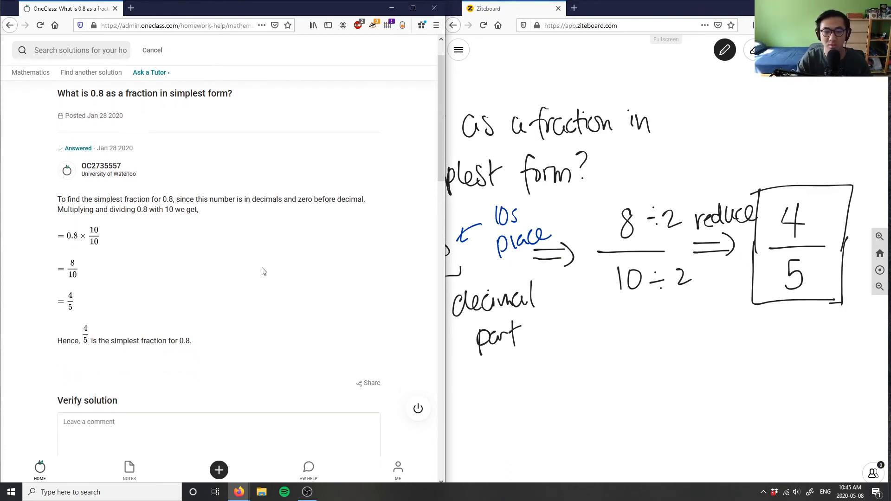
pyautogui.write('Solution')
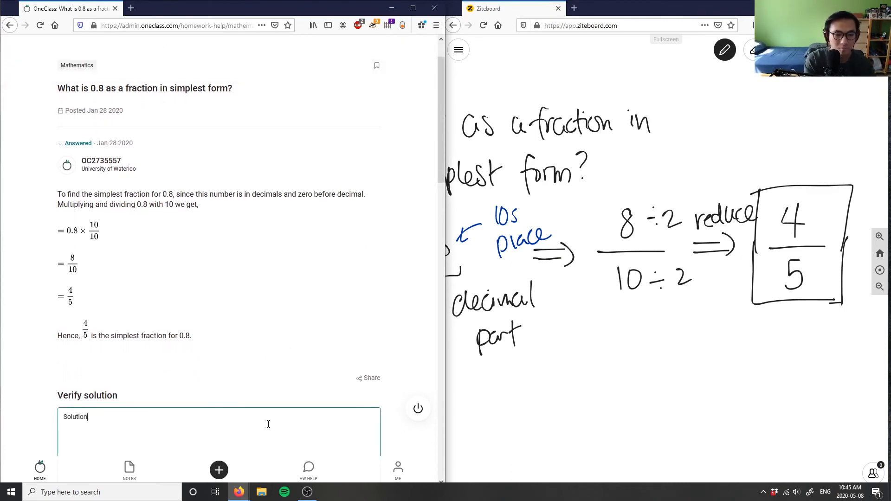
pyautogui.write('is correct, good')
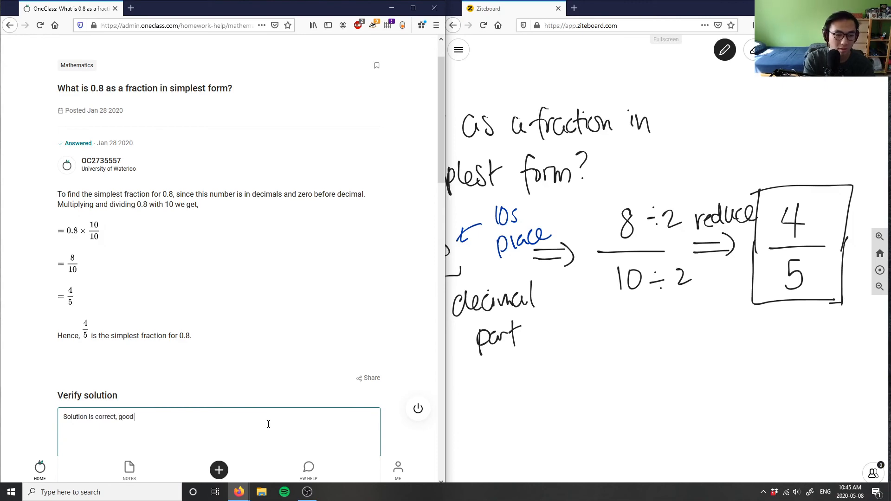